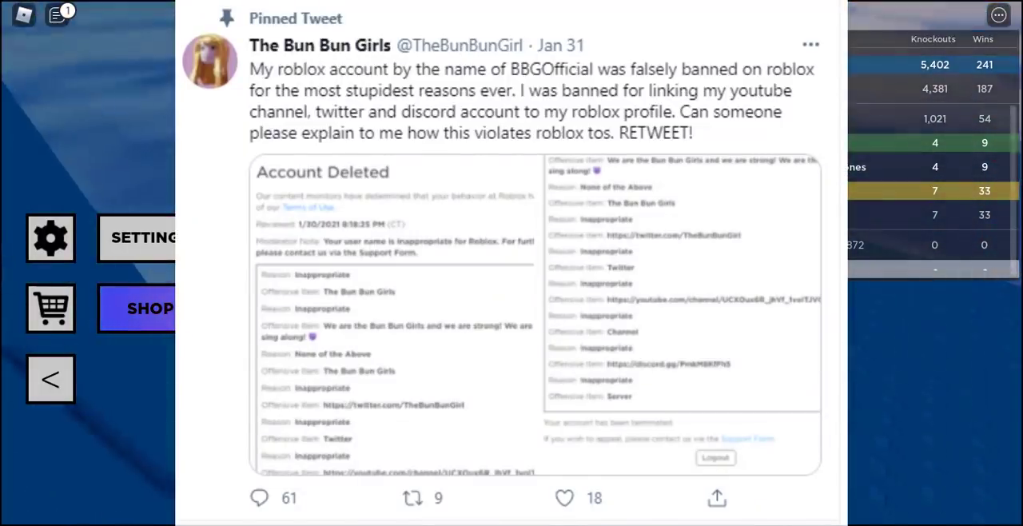
# - Cross the green team's bridge and fire an explosive shot down it at the enemy side
pyautogui.scroll(-3)
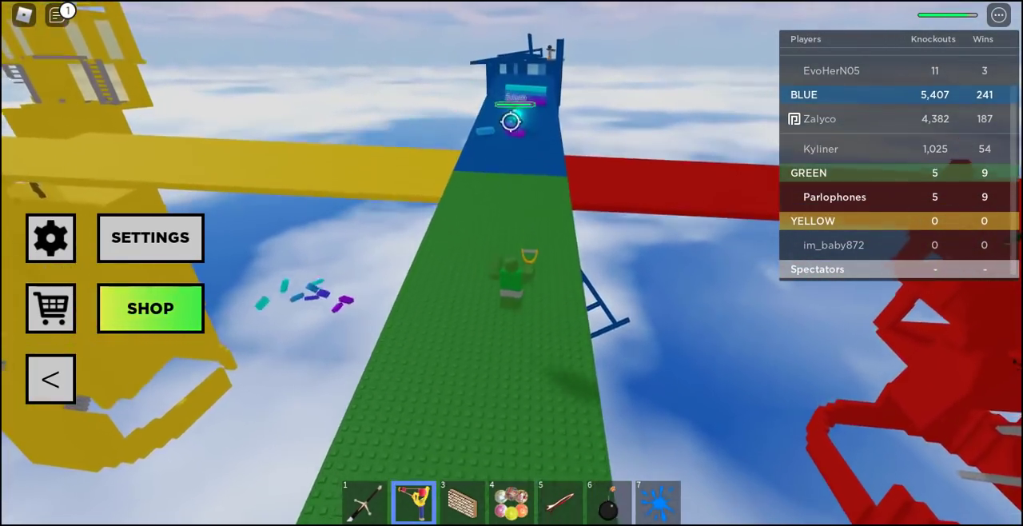
pyautogui.moveTo(537, 110)
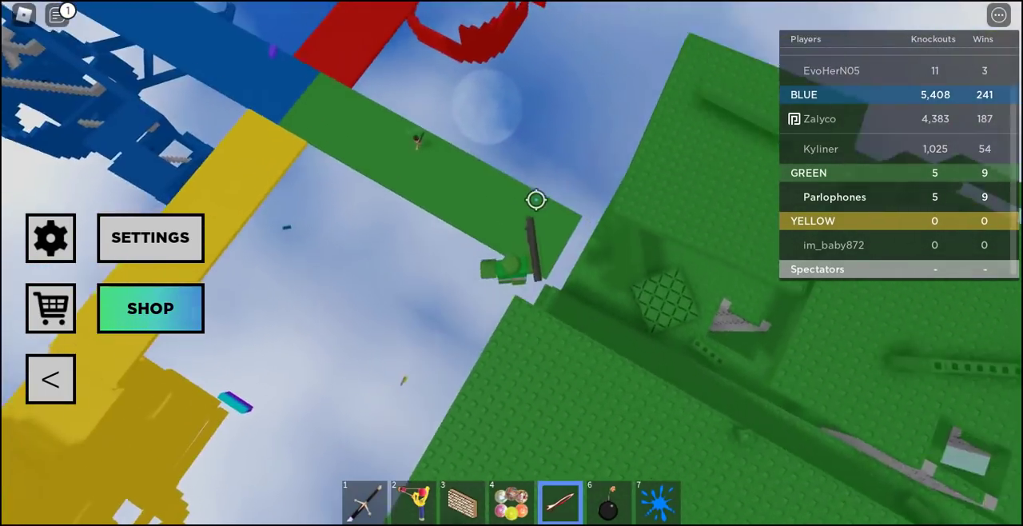
pyautogui.click(535, 199)
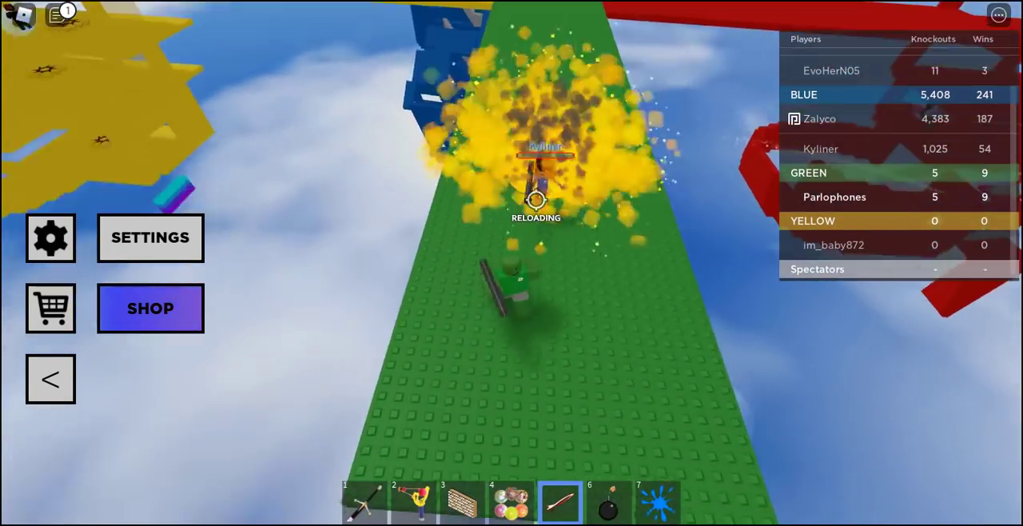